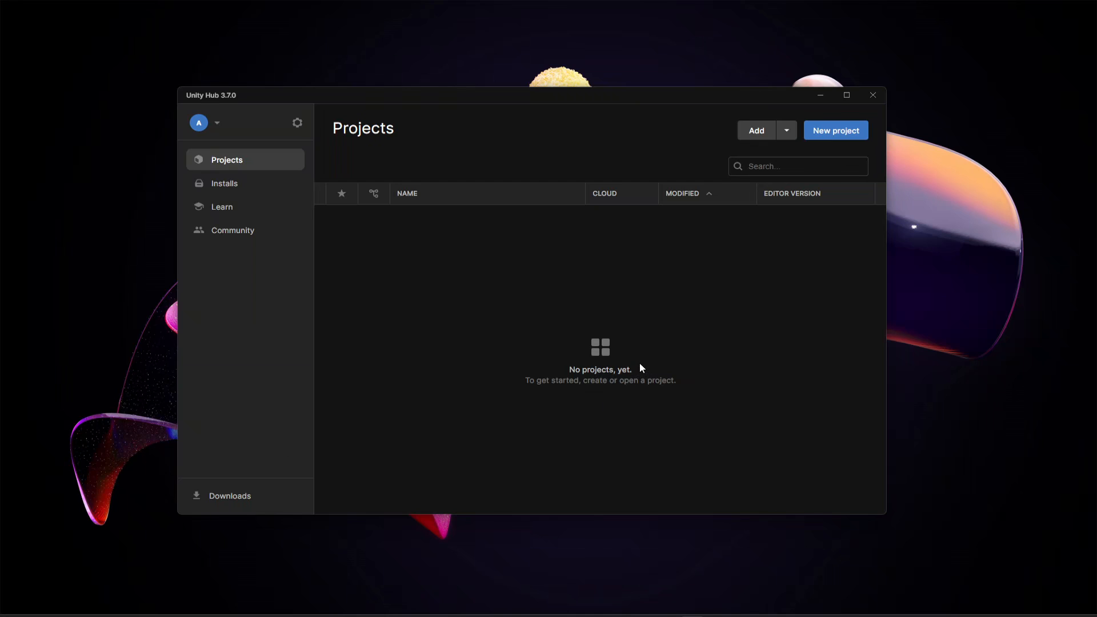
mouse_move(604, 360)
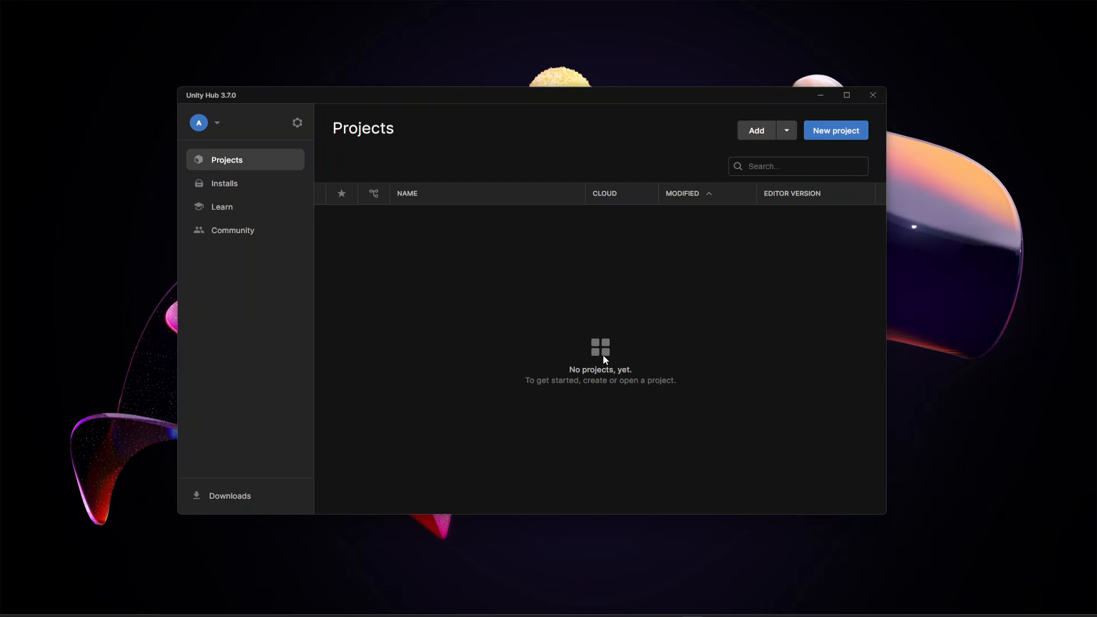
mouse_move(667, 330)
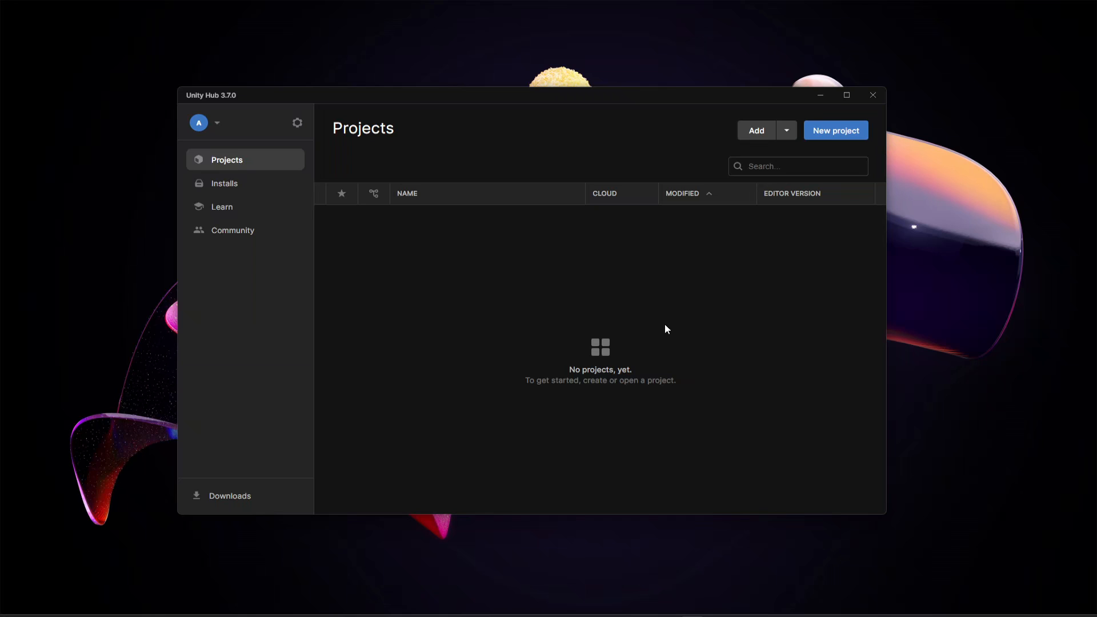
mouse_move(711, 274)
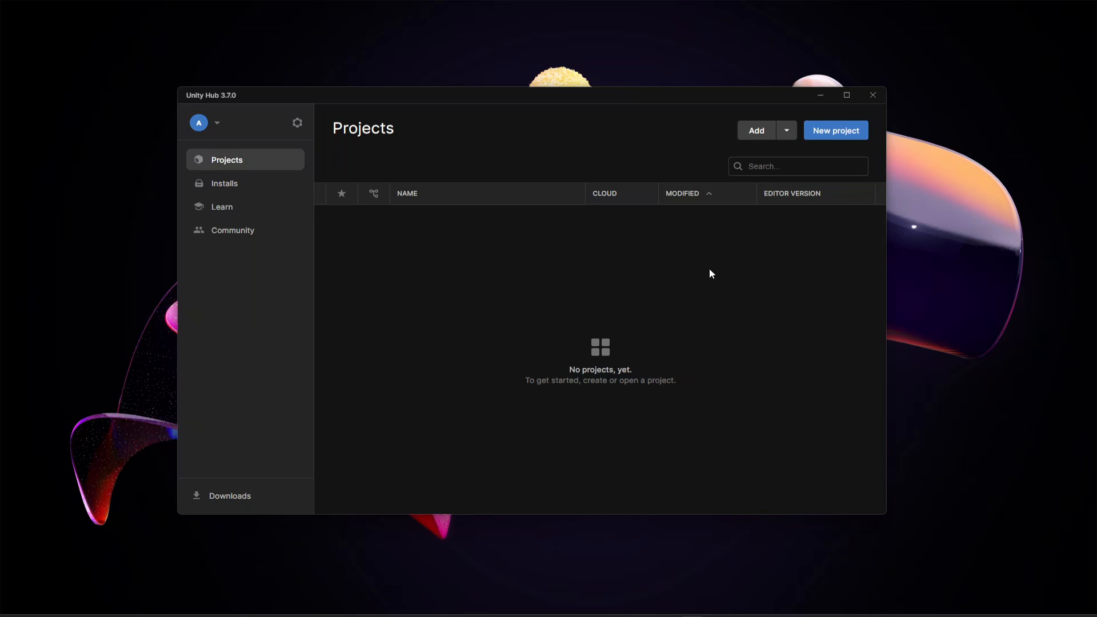
mouse_move(569, 247)
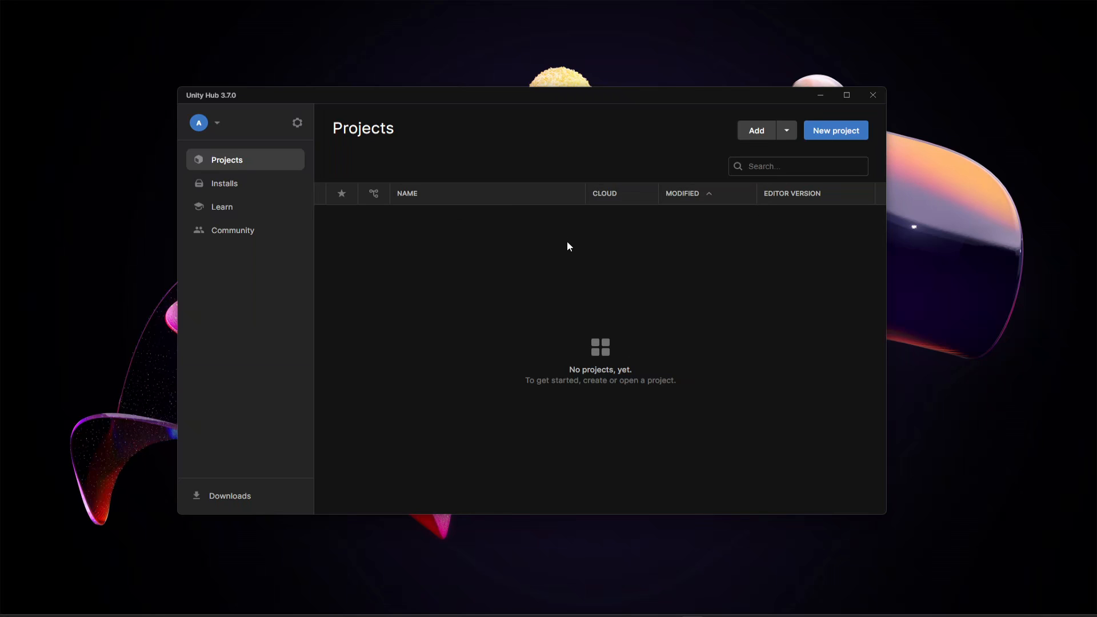
mouse_move(647, 347)
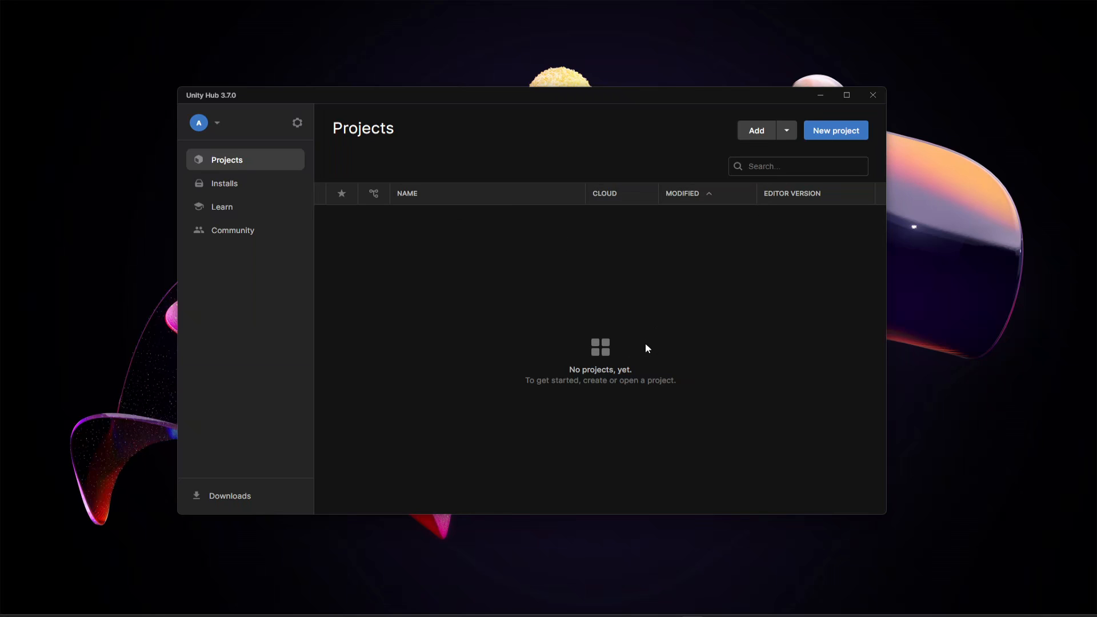
mouse_move(837, 139)
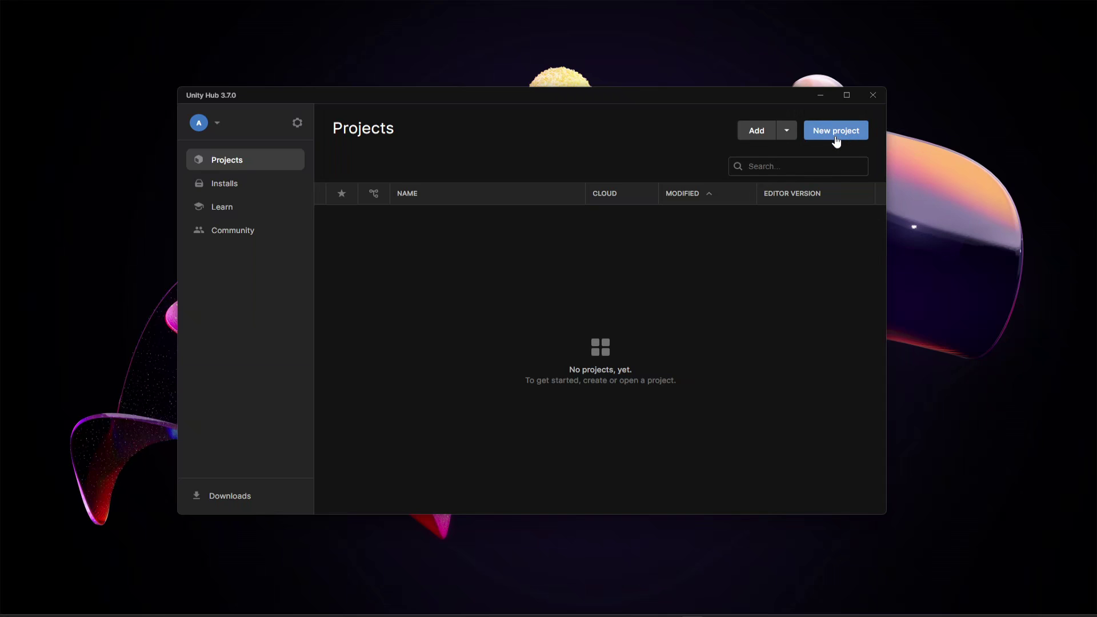
Step: Start a new 3D (Core) project and name it RacingGame
left_click(836, 131)
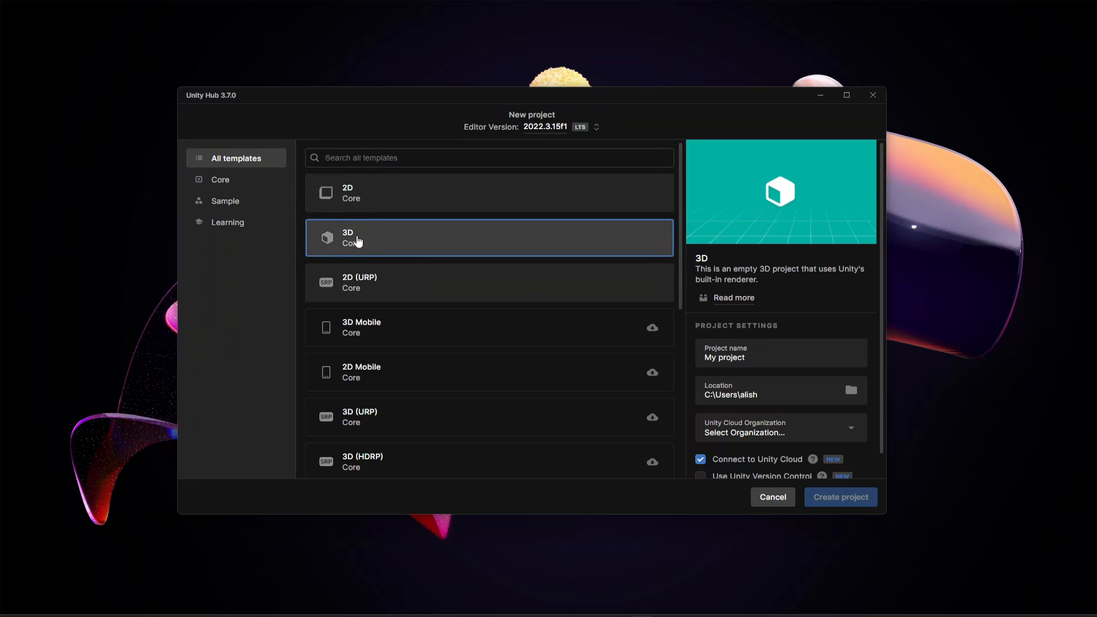
mouse_move(602, 308)
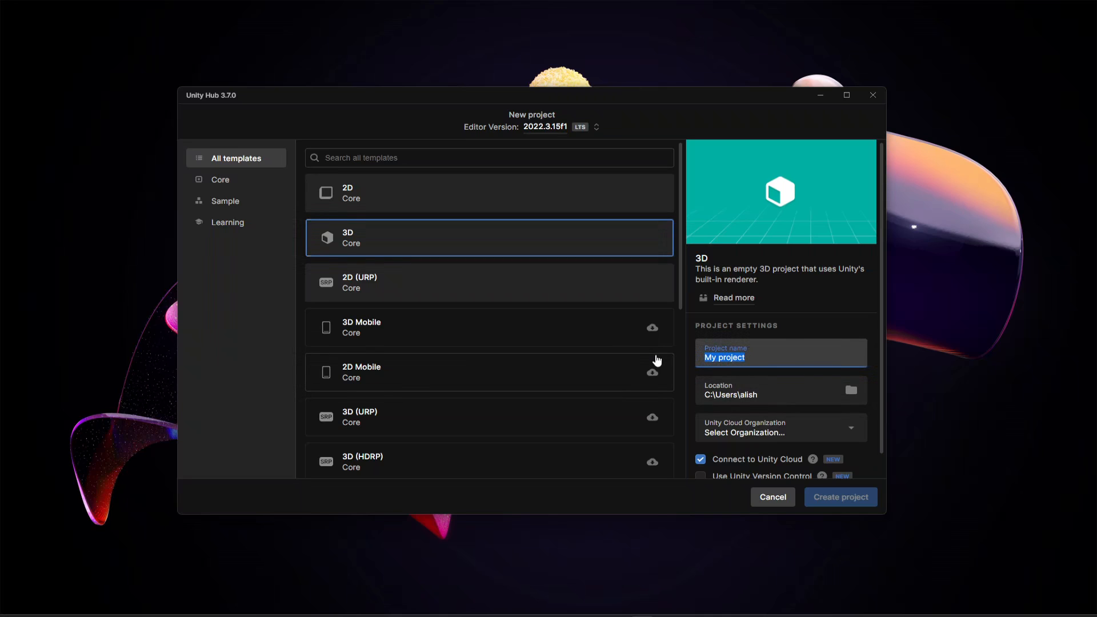
type("RacingG")
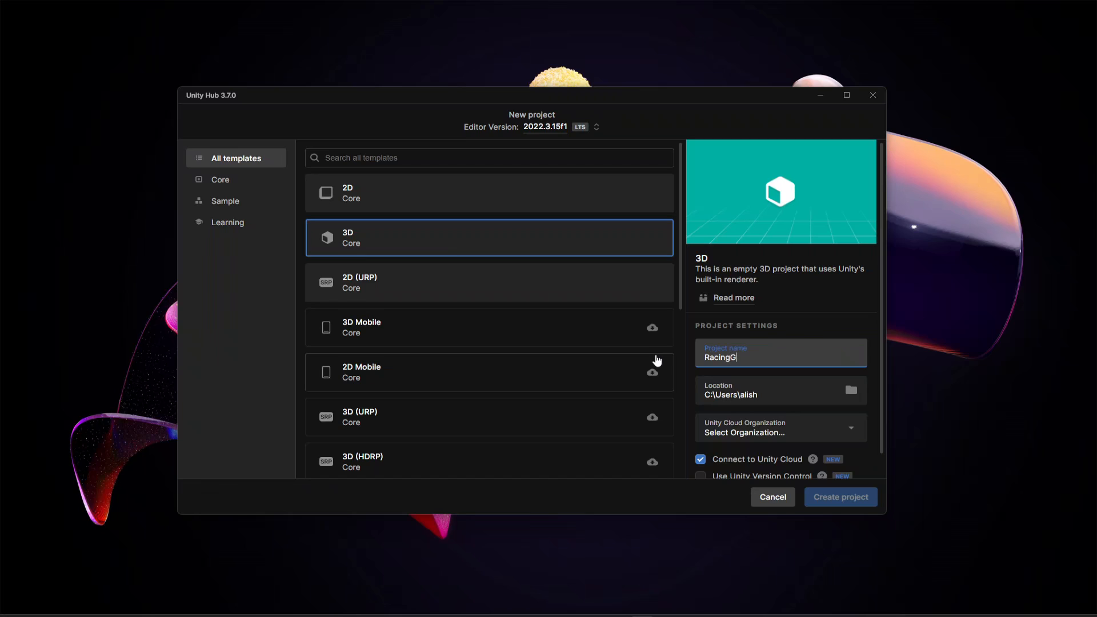
type("ame")
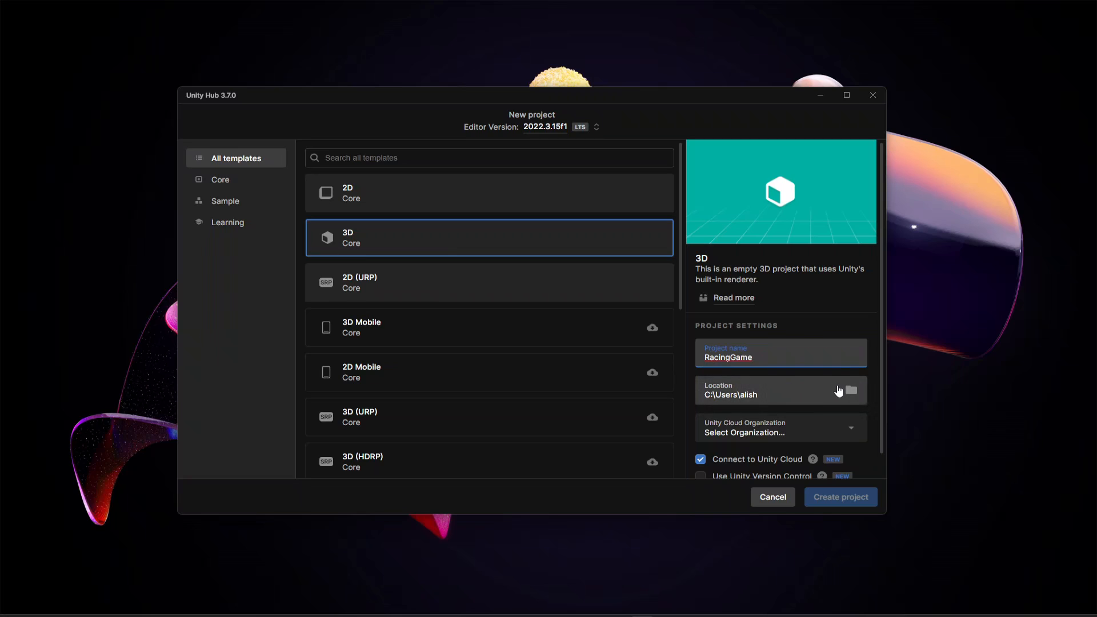
Step: Set the project location to the UnityProjectsR folder on drive E
left_click(850, 391)
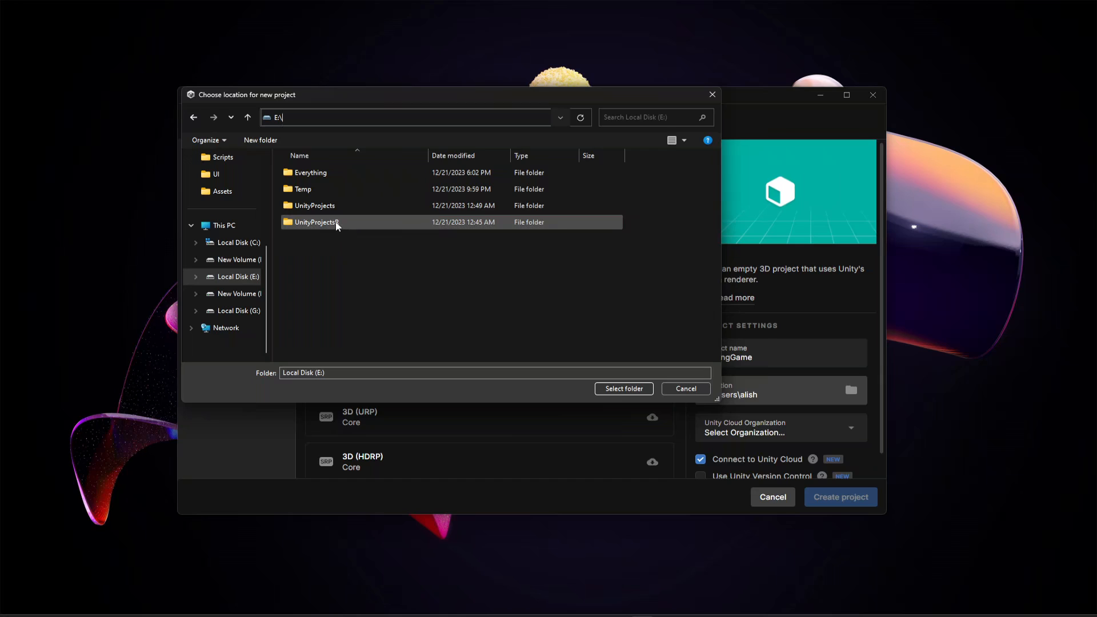
double_click(316, 222)
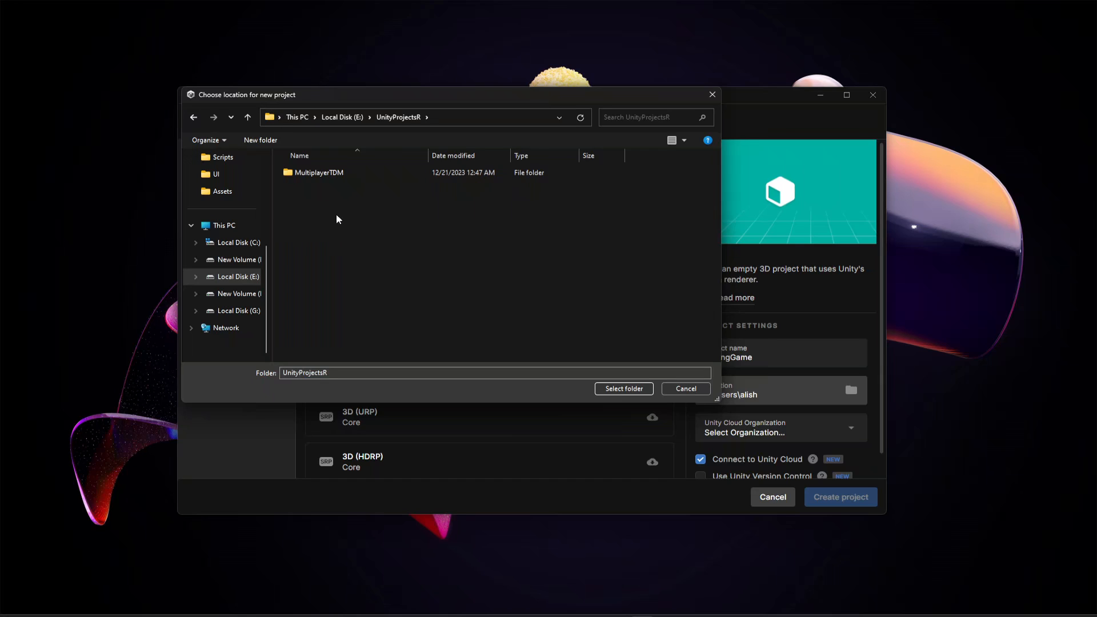
left_click(624, 388)
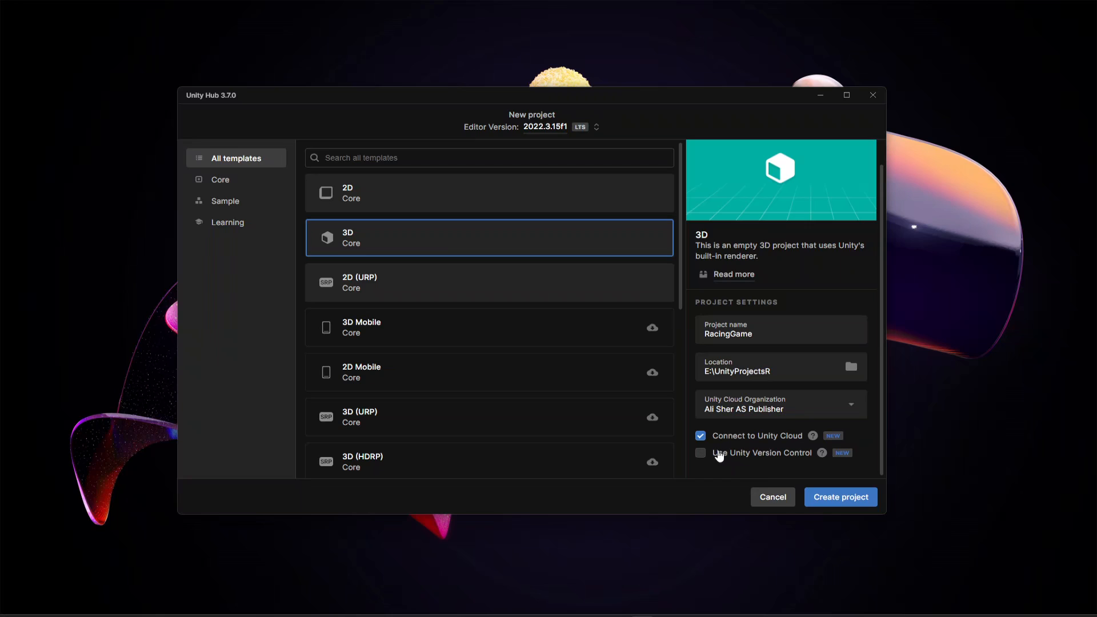
Step: Disable Connect to Unity Cloud and create the RacingGame project
left_click(699, 435)
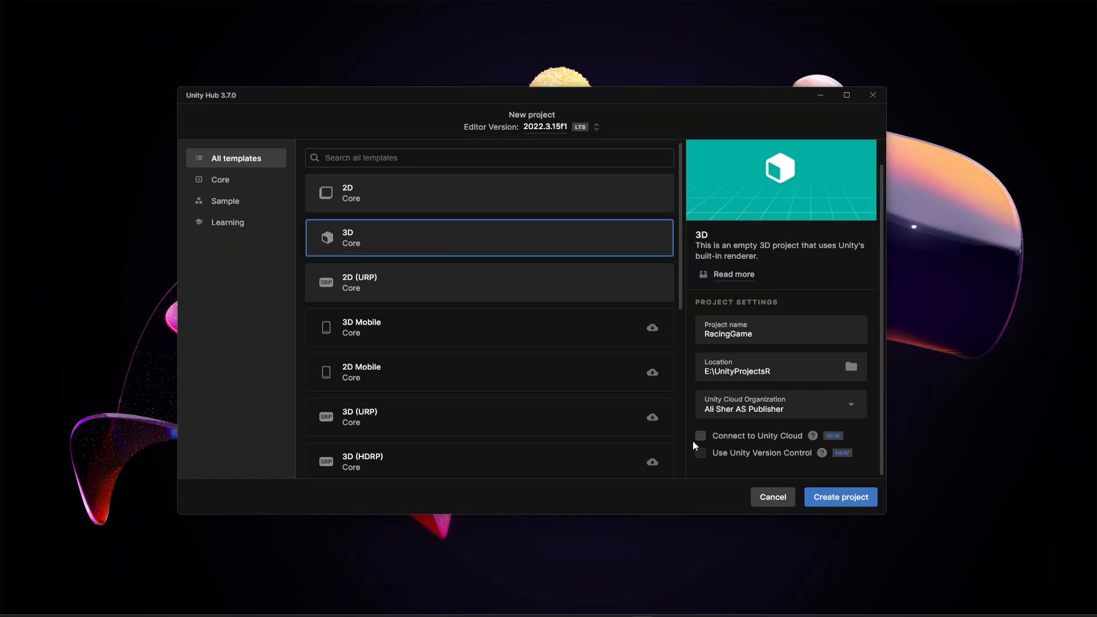
left_click(841, 496)
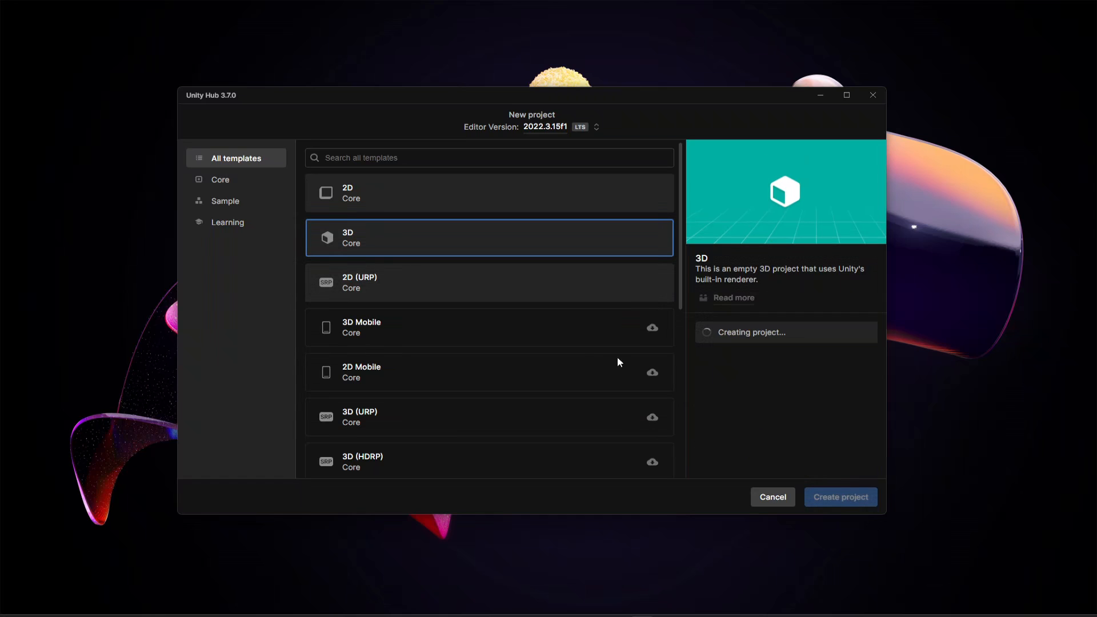
left_click(841, 497)
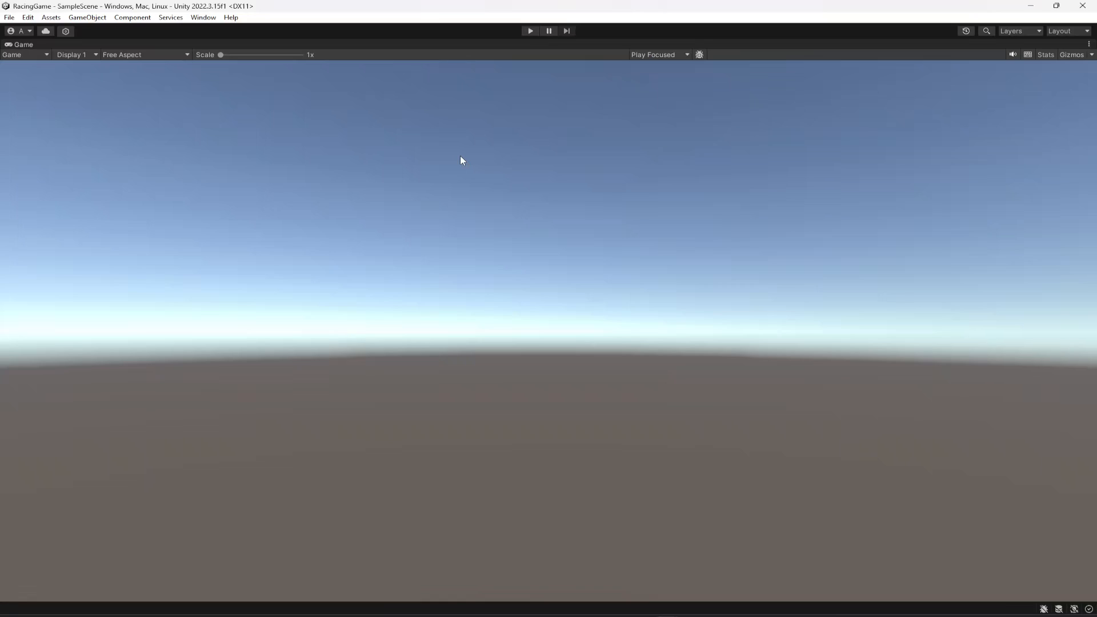
mouse_move(289, 111)
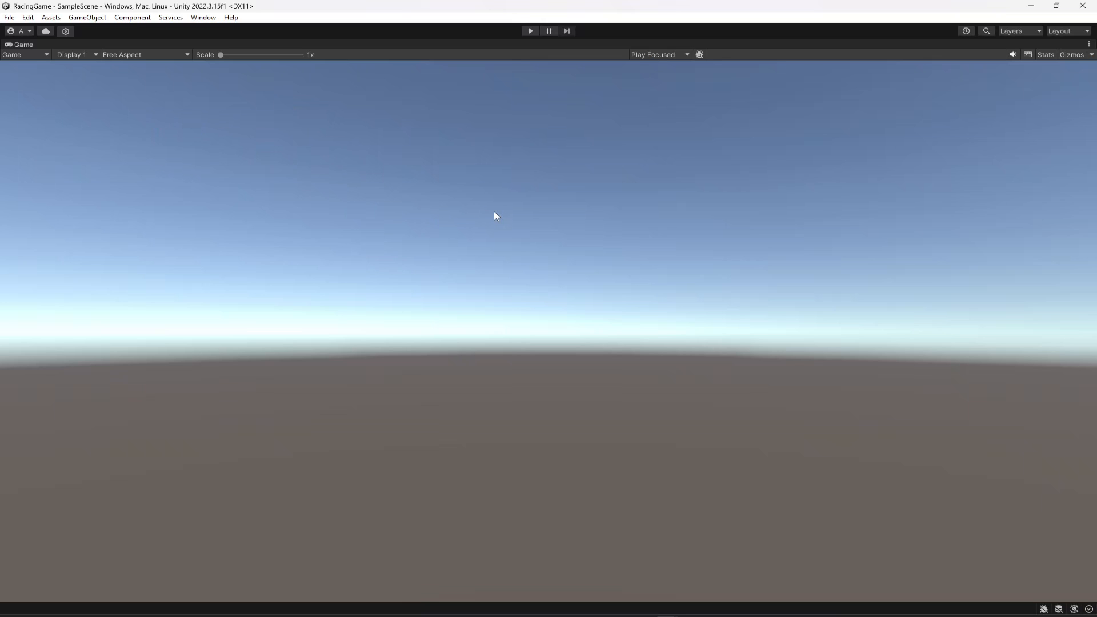
mouse_move(21, 48)
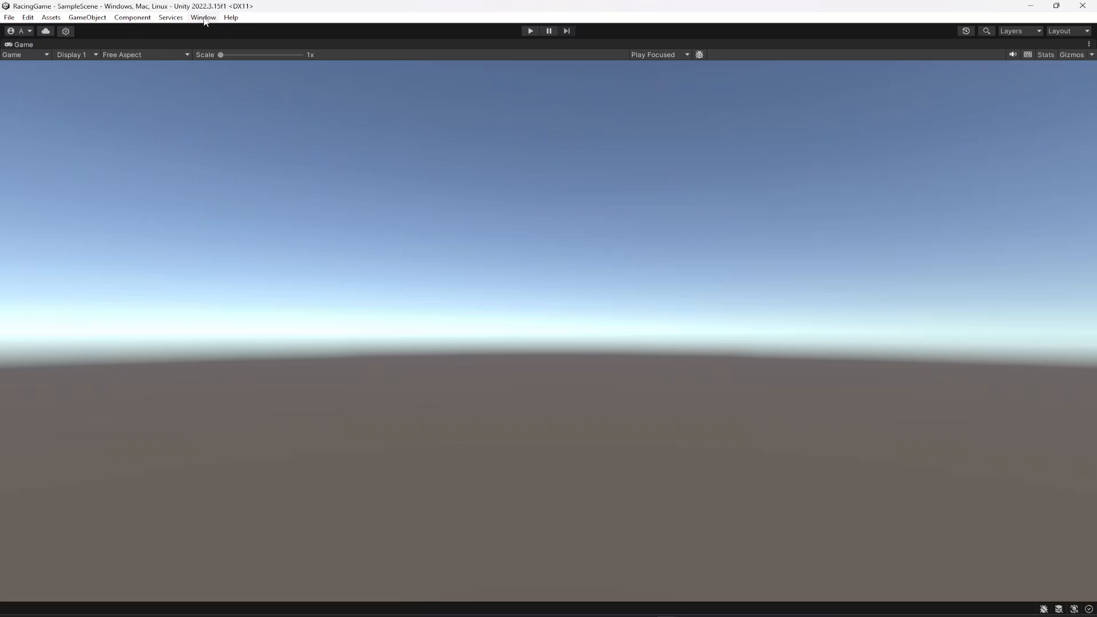
Step: View the Editor's Window menu layout options for the loaded RacingGame project
left_click(203, 17)
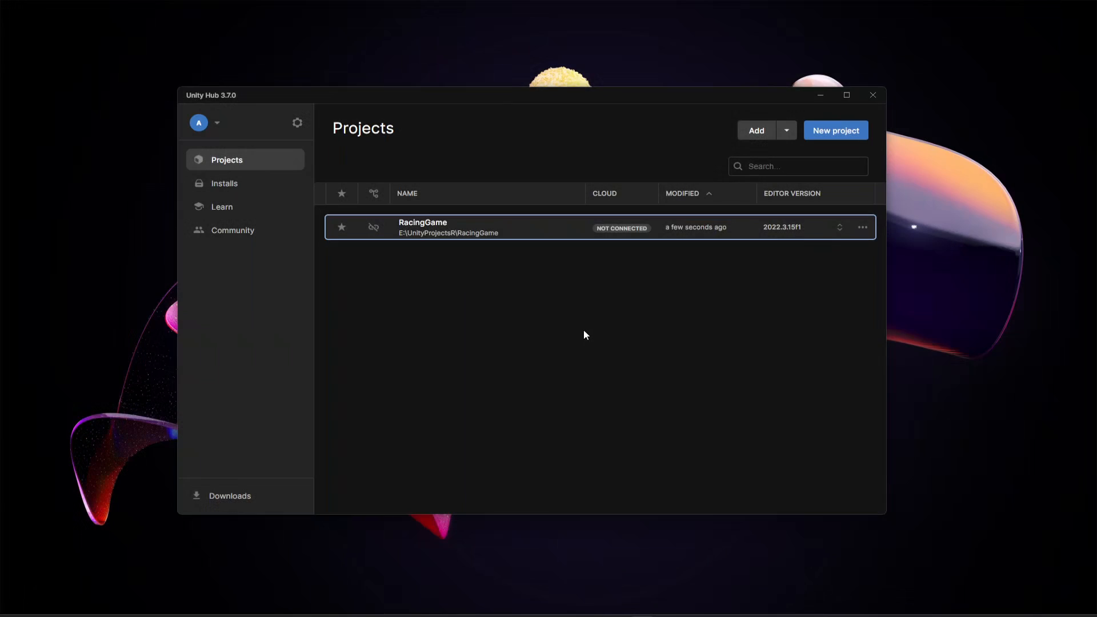
Step: Reopen RacingGame from the Hub projects list in the Editor's default layout
double_click(446, 227)
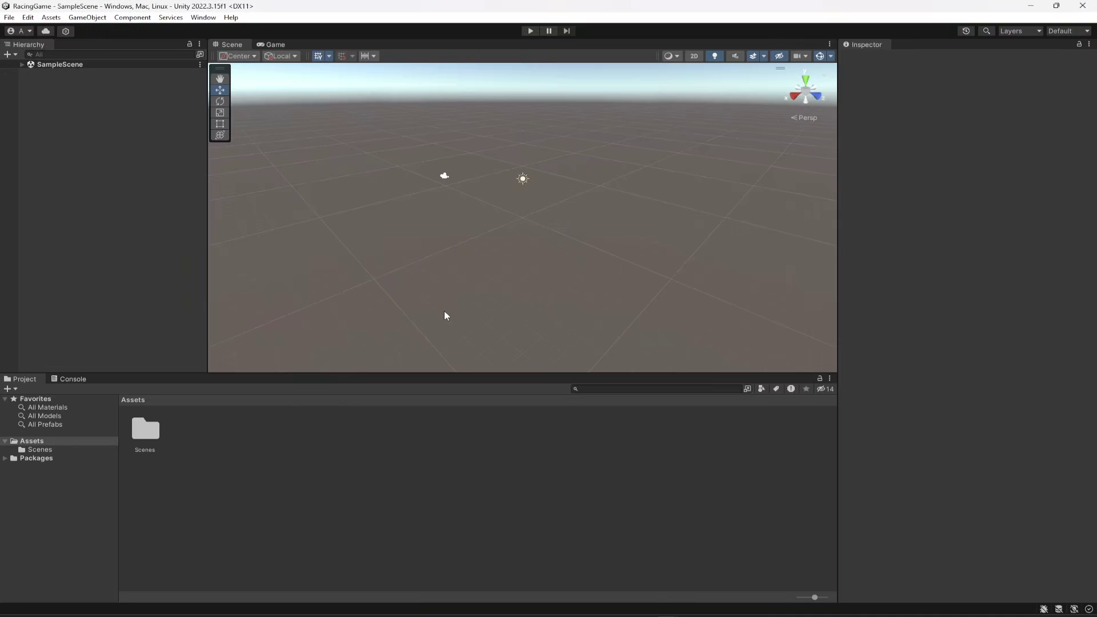
mouse_move(443, 356)
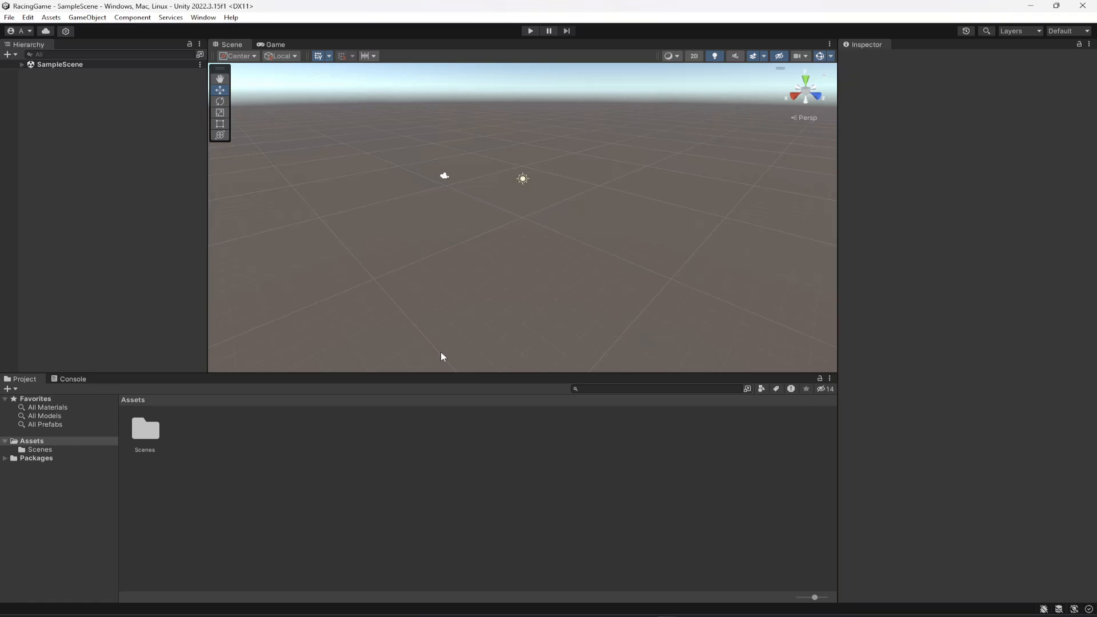
mouse_move(788, 552)
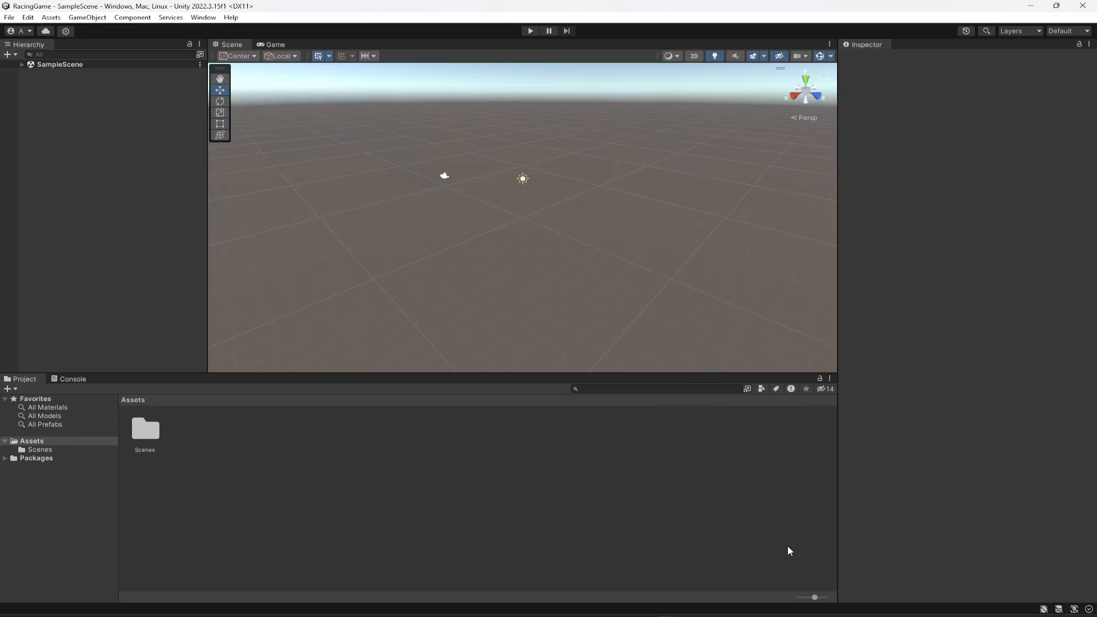